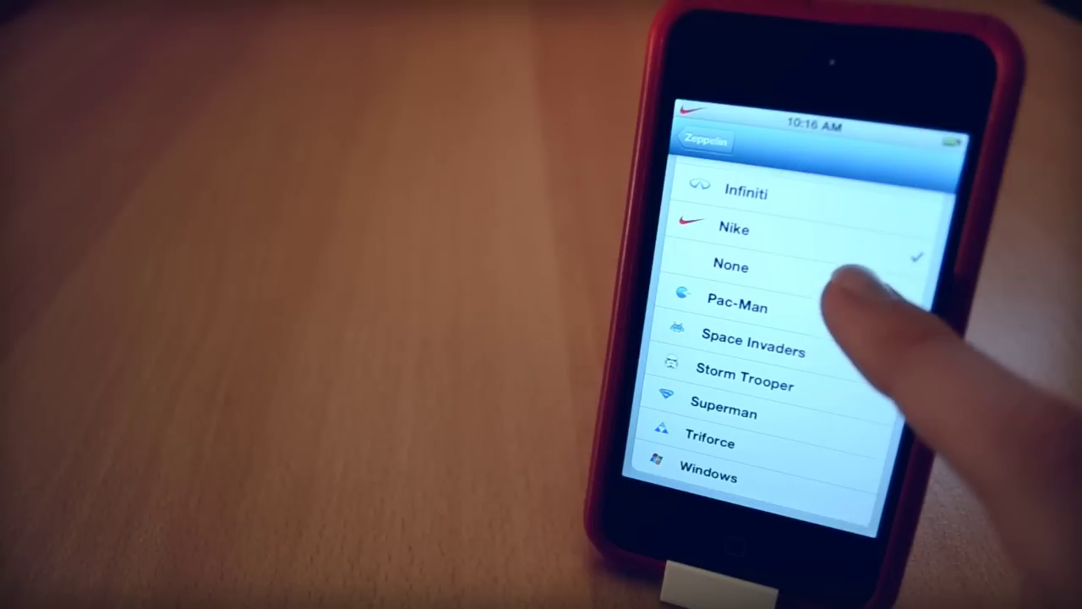
Step: Scroll the tweak list and open the Speed Intensifier settings page
scroll("down", 3)
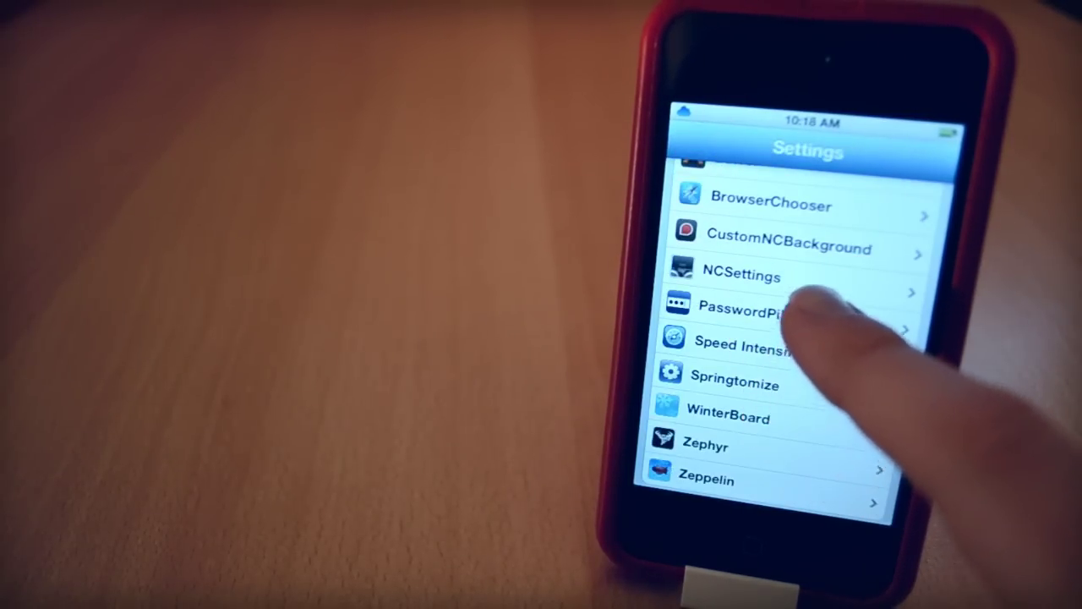
left_click(743, 345)
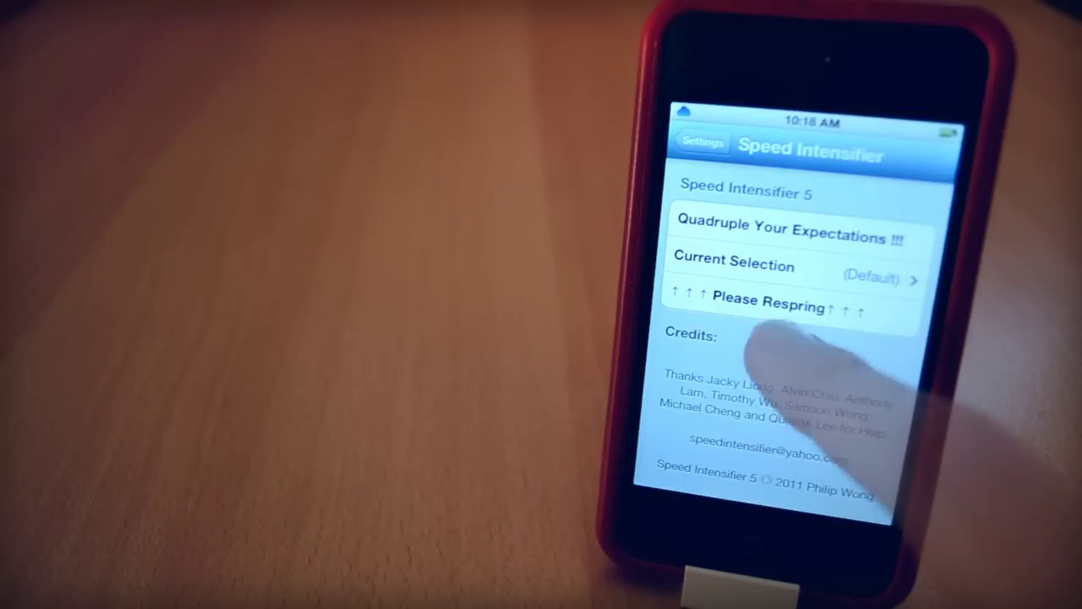